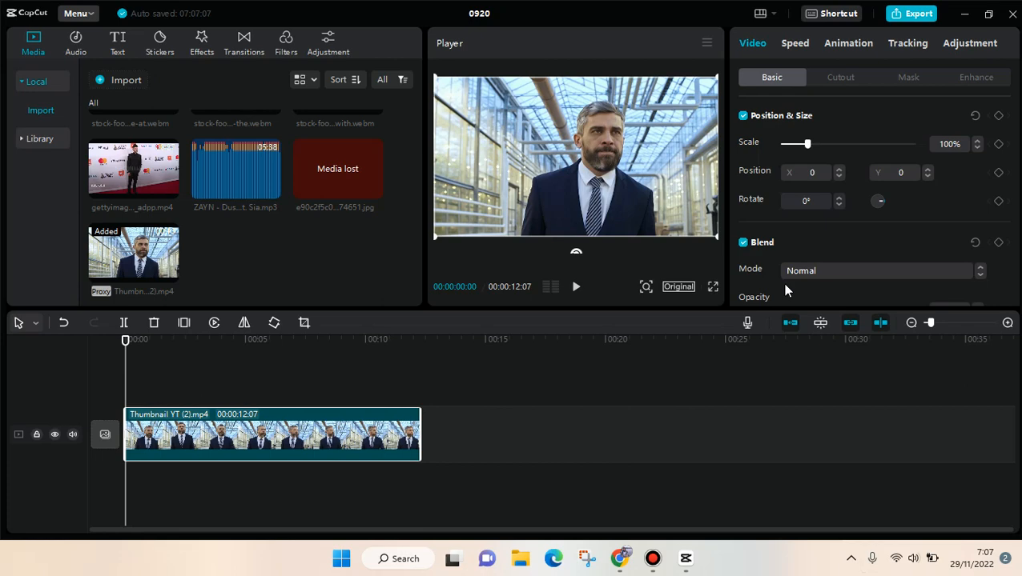
- Preview the clip and look through its Adjustment and basic Video properties
left_click(575, 285)
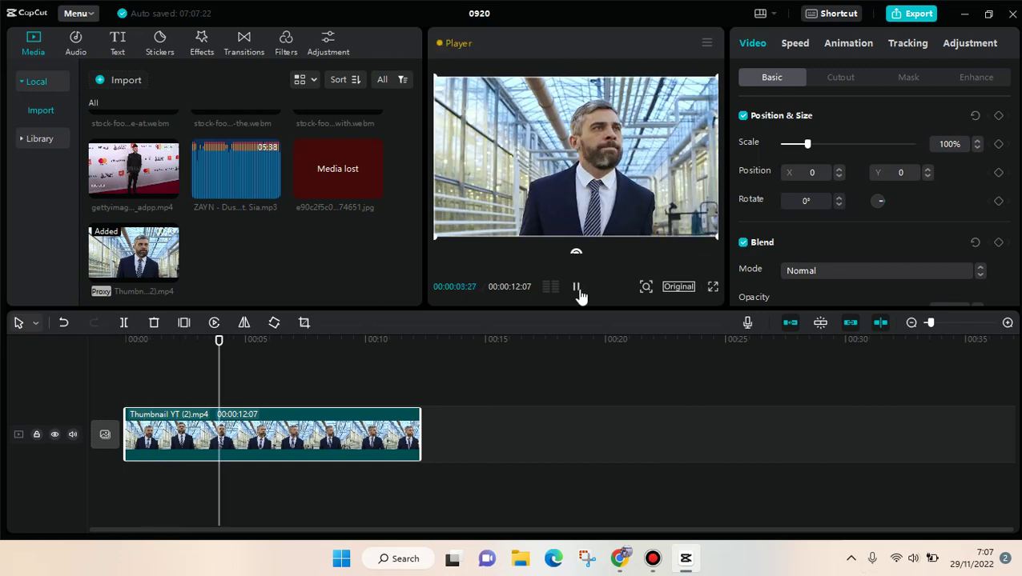
left_click(576, 286)
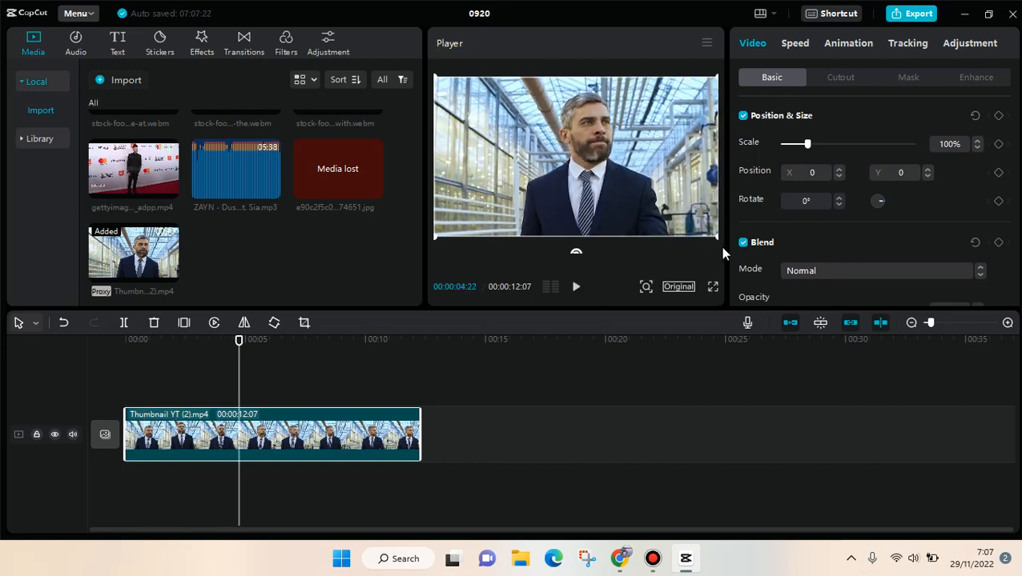
mouse_move(766, 134)
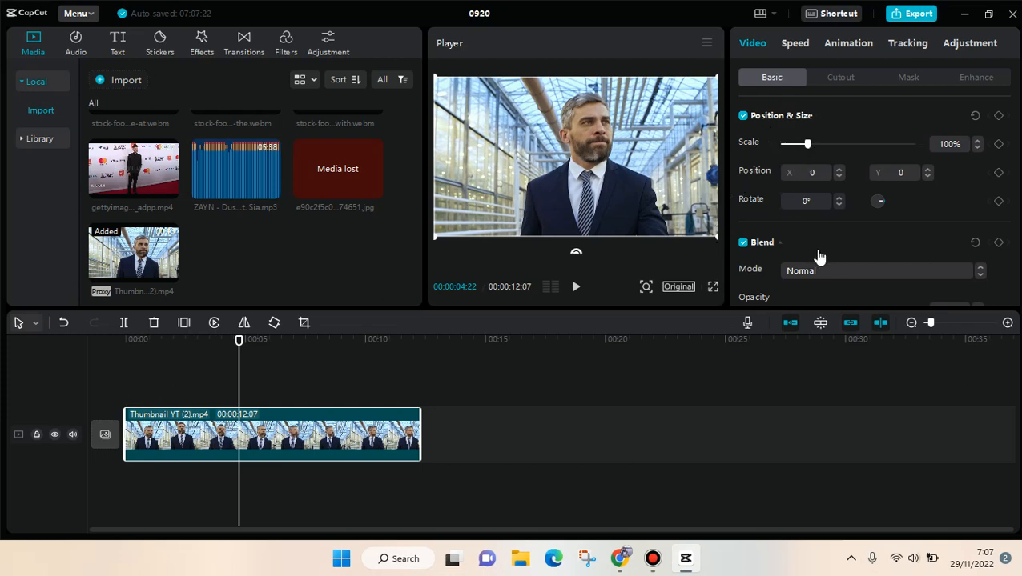
scroll("down", 3)
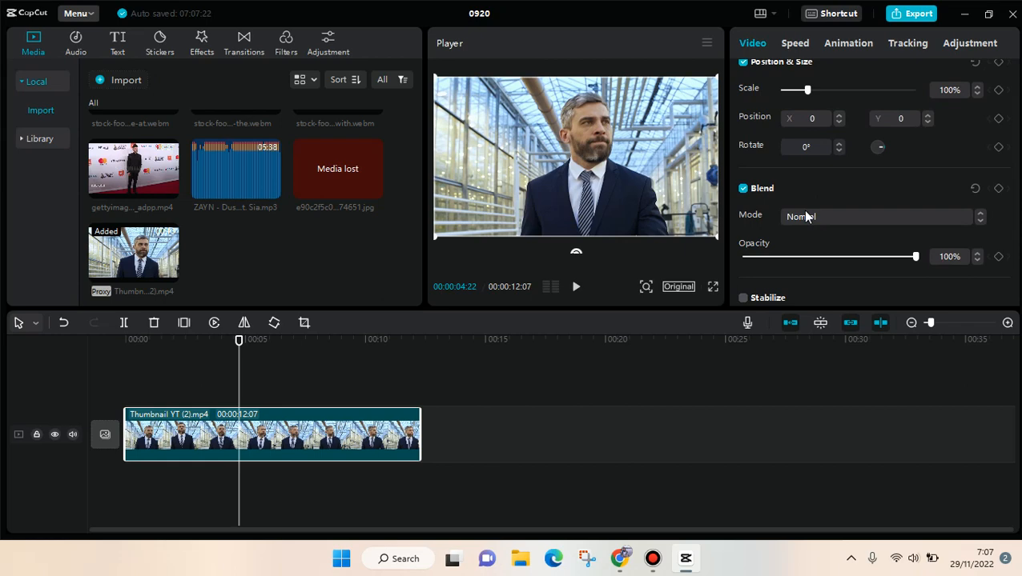
left_click(969, 43)
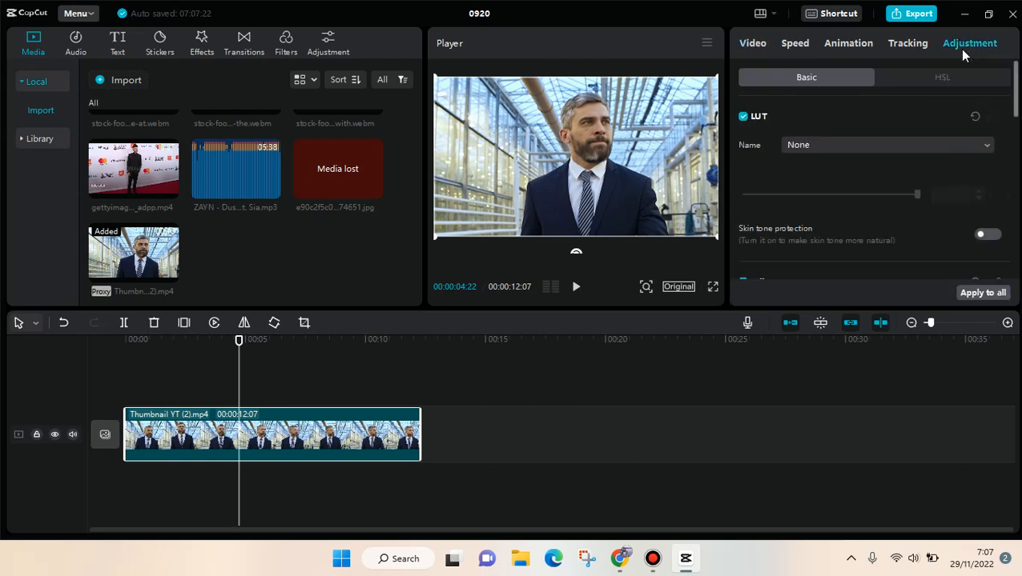
scroll("down", 3)
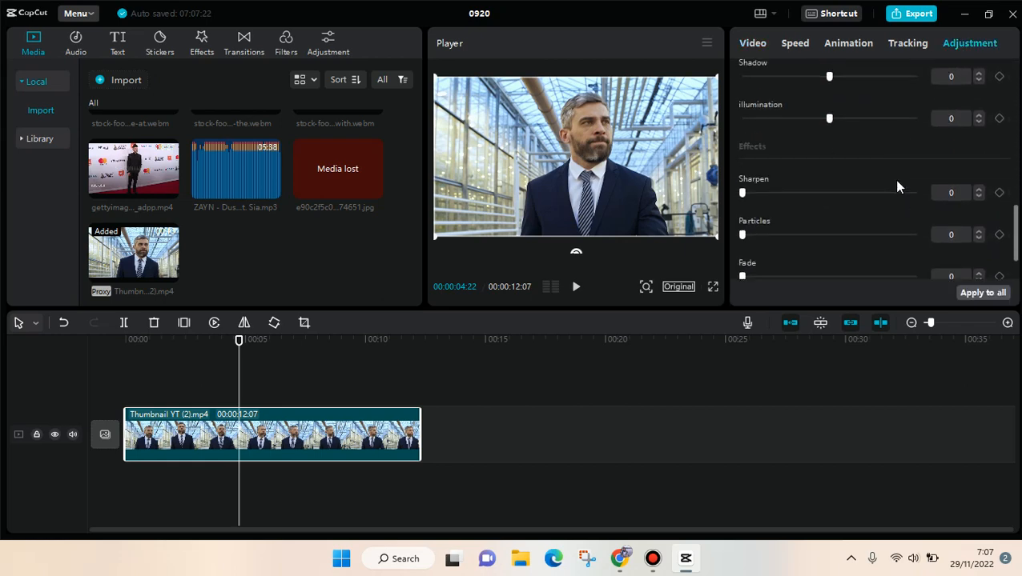
left_click(752, 43)
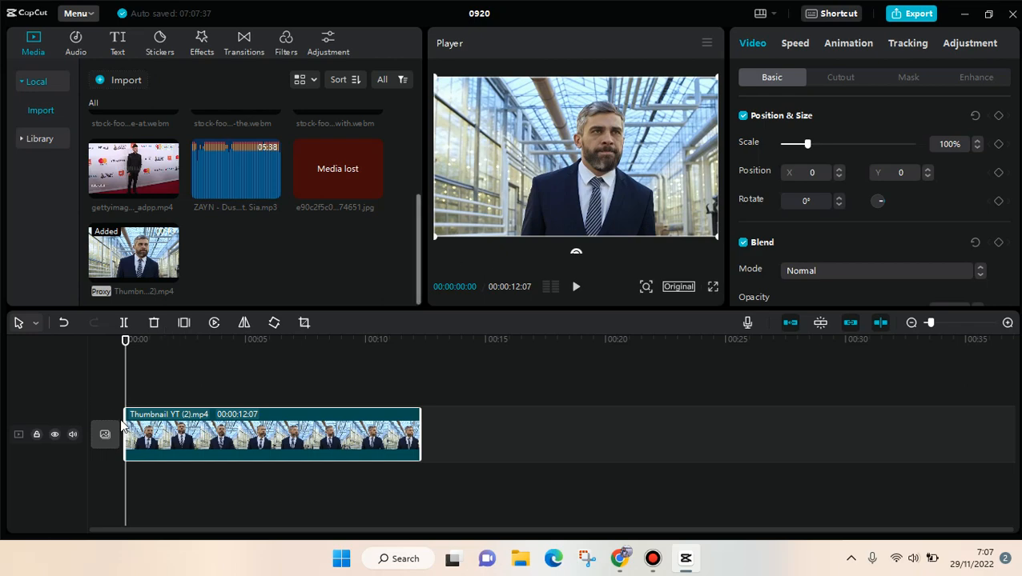
- Keyframe Position & Size at 0:00, then at ~1s set Scale 125% and Rotate 6°
left_click(996, 116)
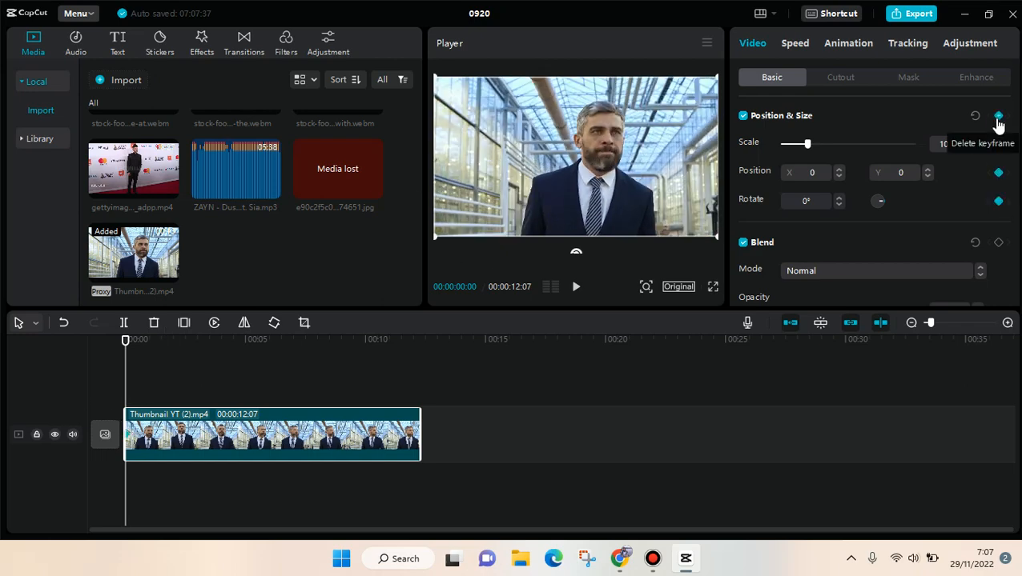
left_click(576, 287)
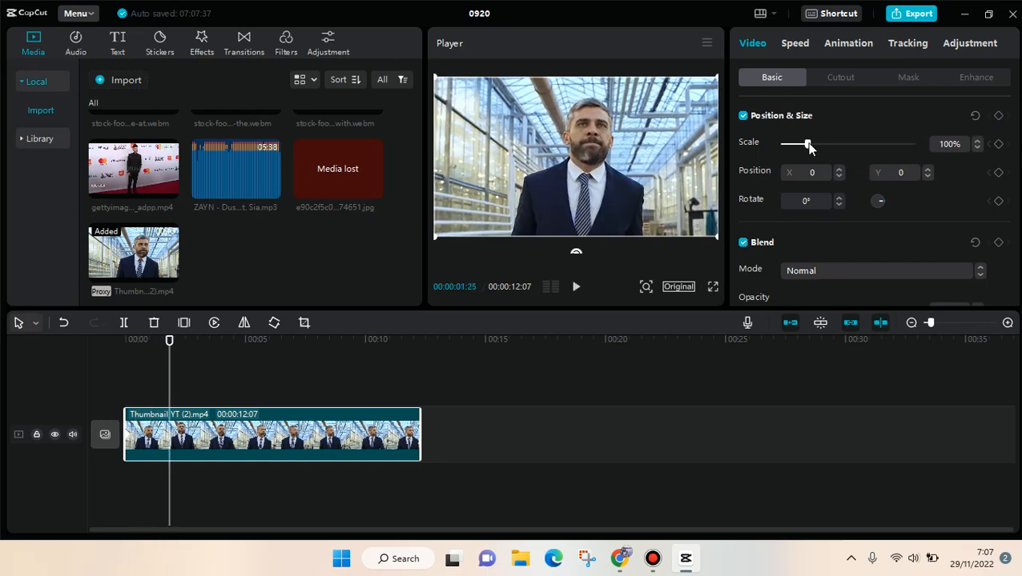
left_click_drag(806, 144, 813, 145)
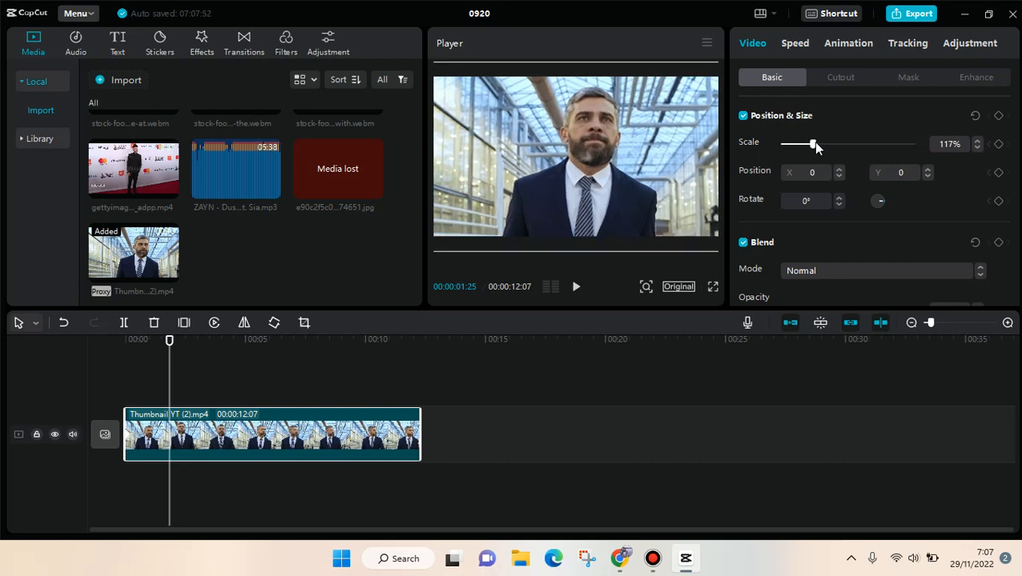
left_click_drag(811, 143, 815, 144)
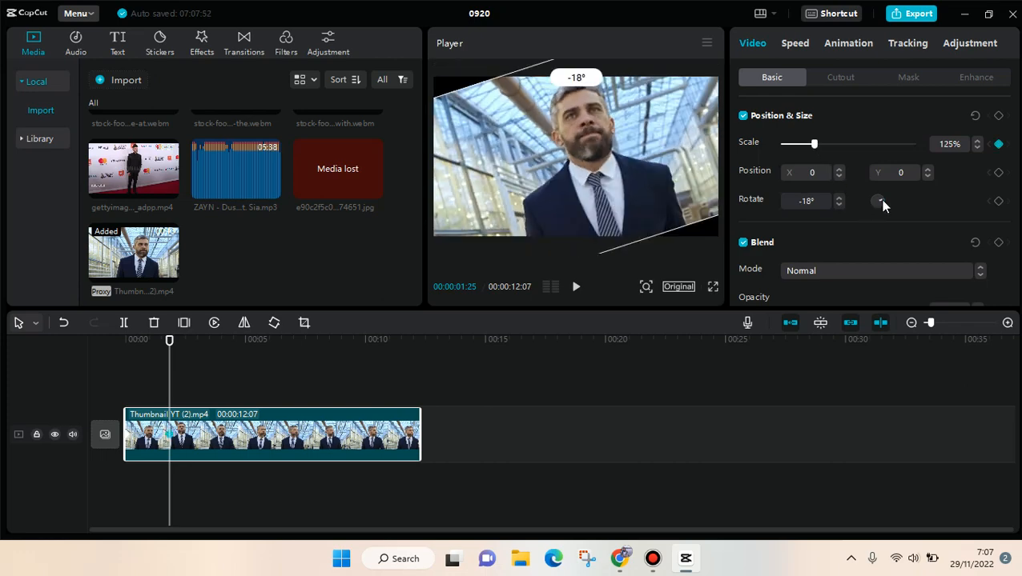
left_click_drag(873, 201, 880, 201)
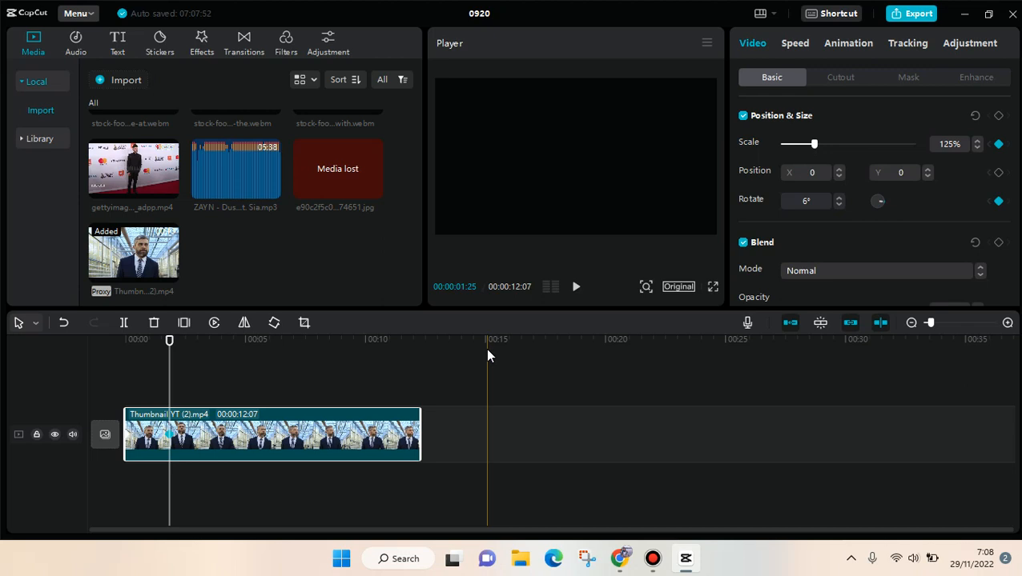
left_click(575, 286)
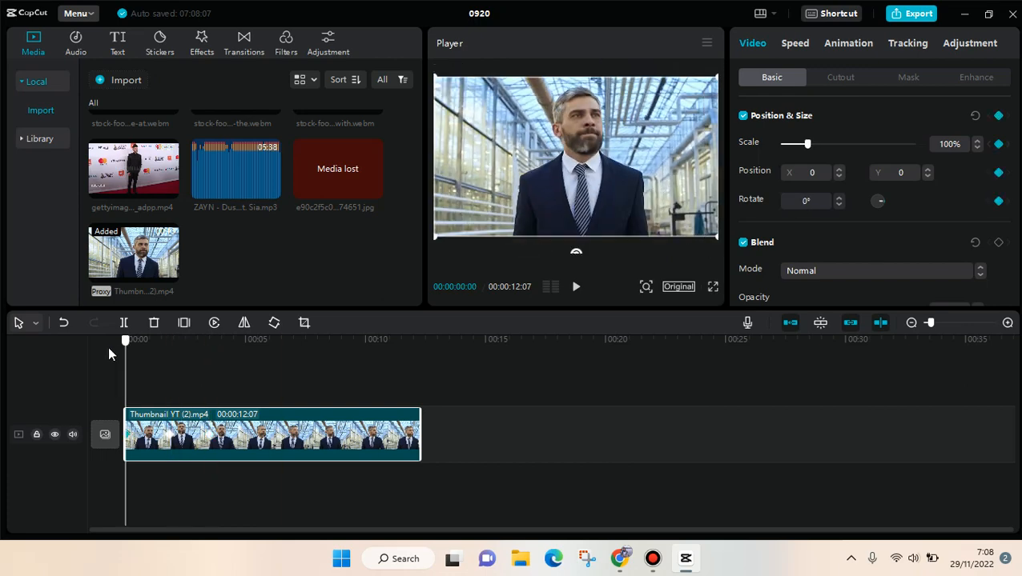
left_click(574, 287)
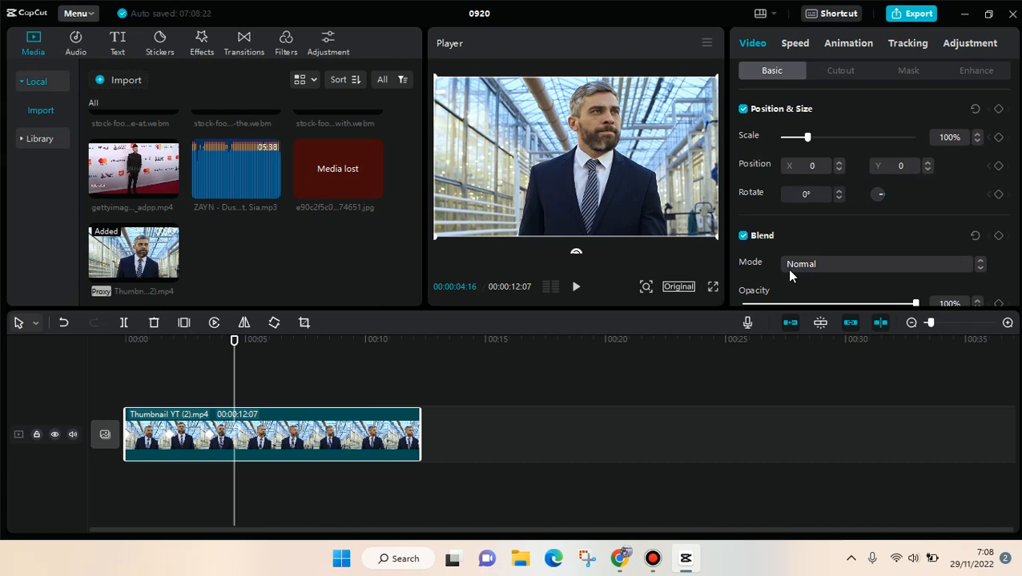
- At ~6s add a Blend keyframe lowering Opacity to 65%, then scrub back before the dip
left_click(574, 287)
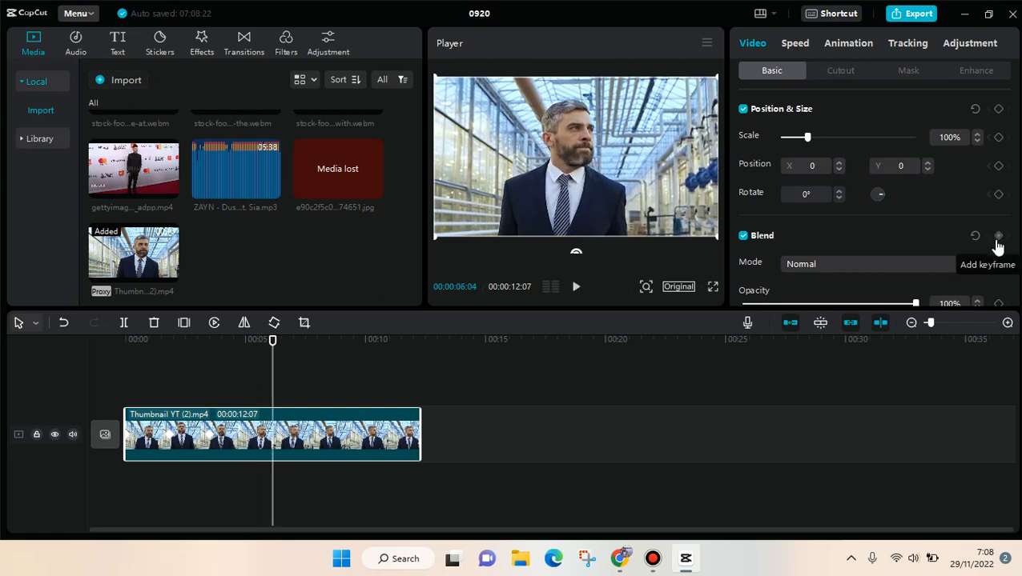
left_click(996, 236)
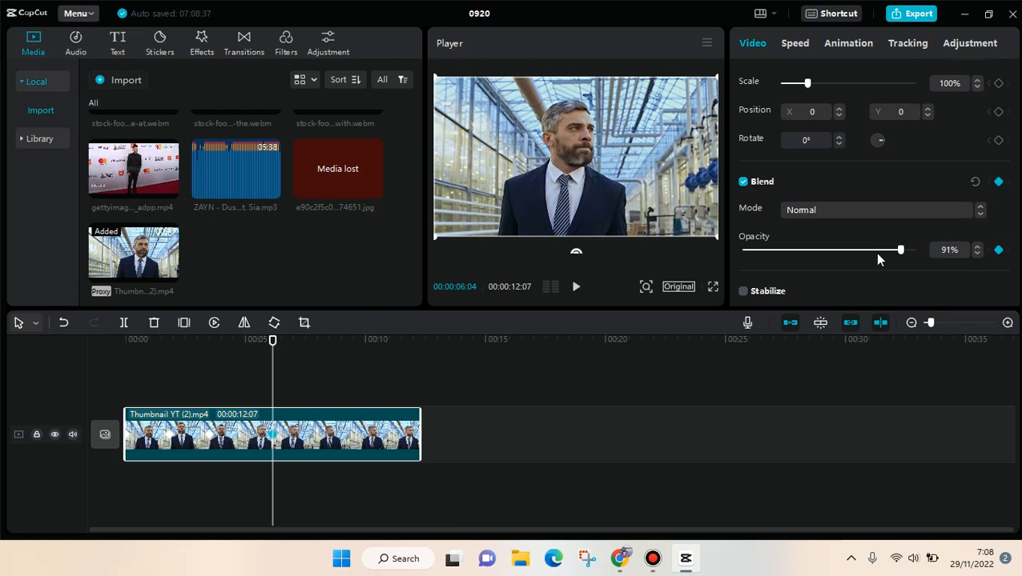
left_click_drag(899, 250, 856, 250)
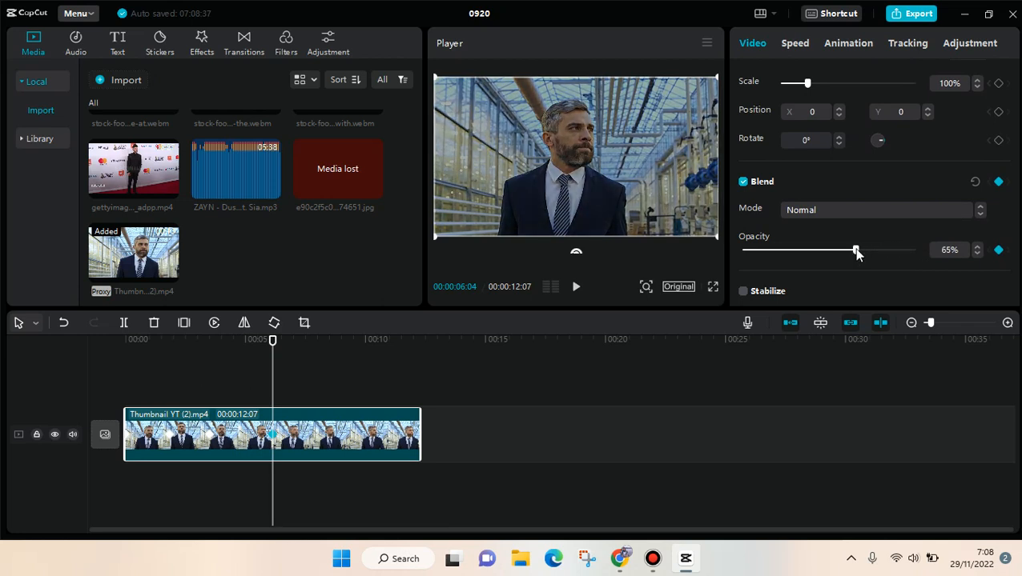
left_click(304, 341)
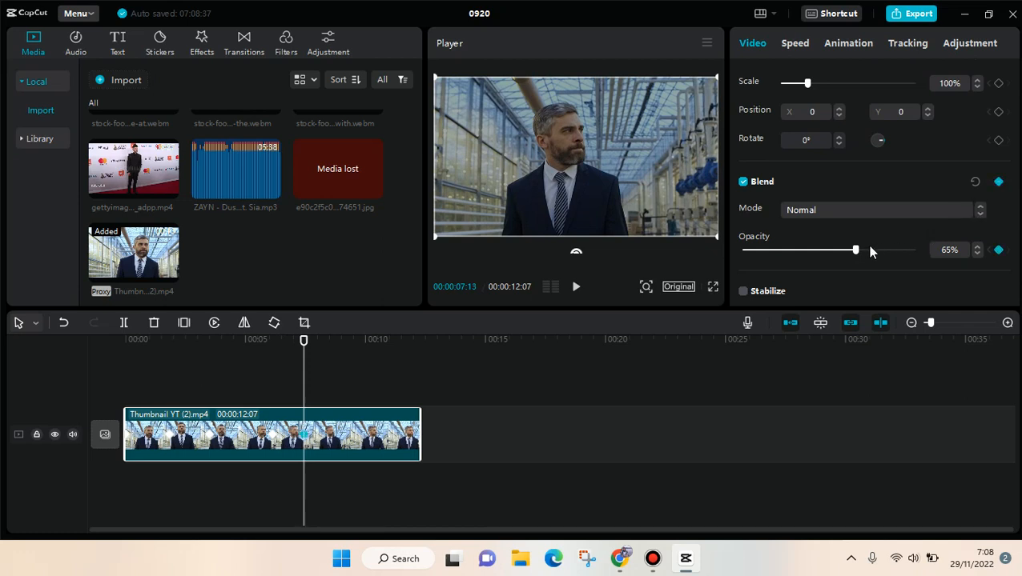
left_click_drag(854, 250, 915, 249)
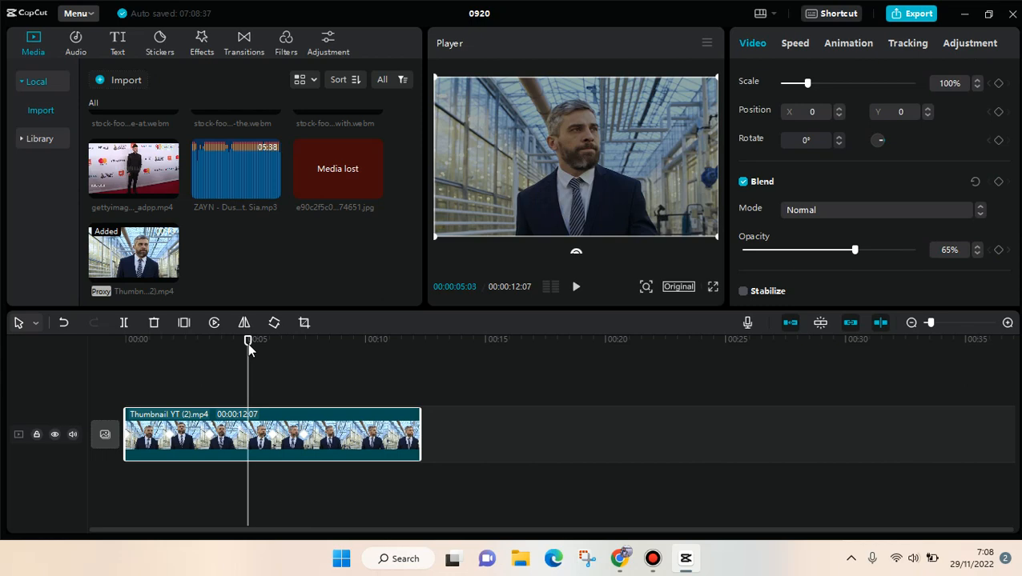
left_click_drag(248, 342, 231, 342)
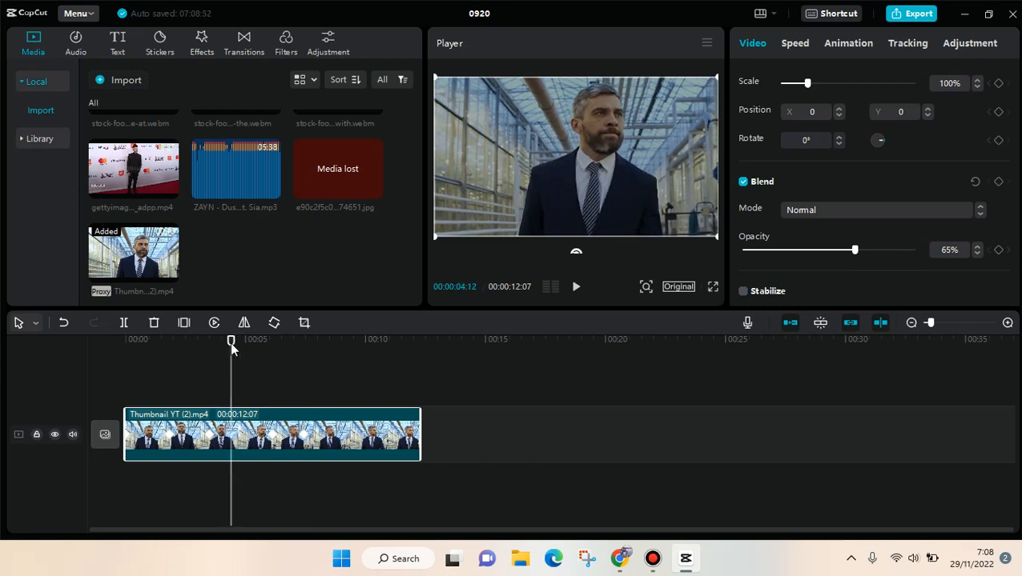
left_click(575, 286)
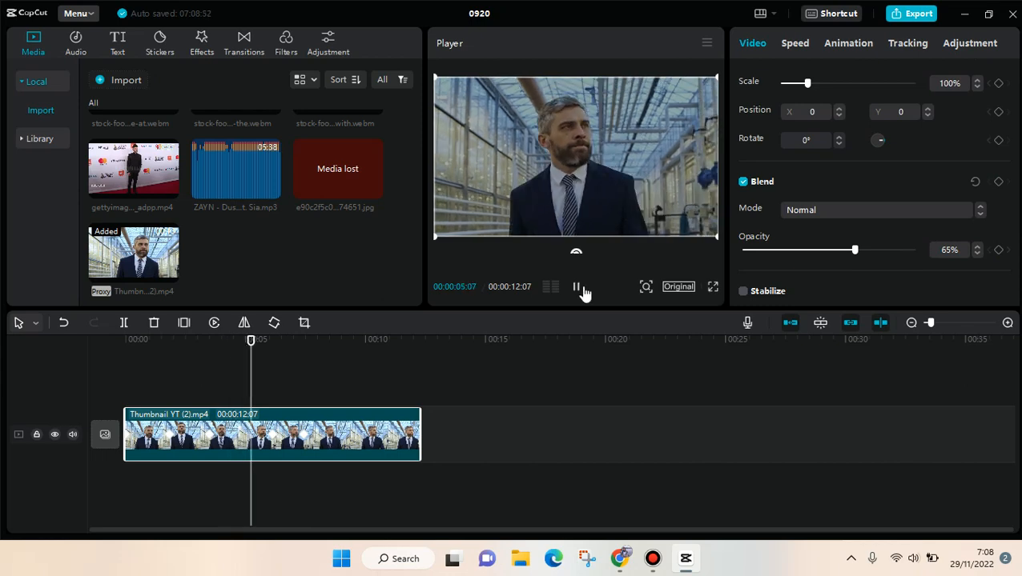
left_click(576, 286)
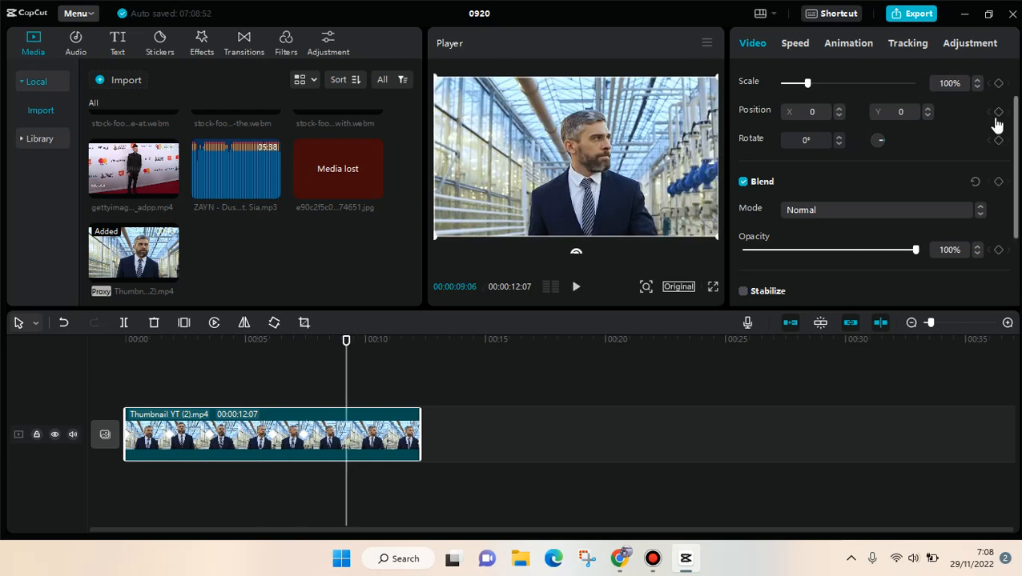
left_click(970, 44)
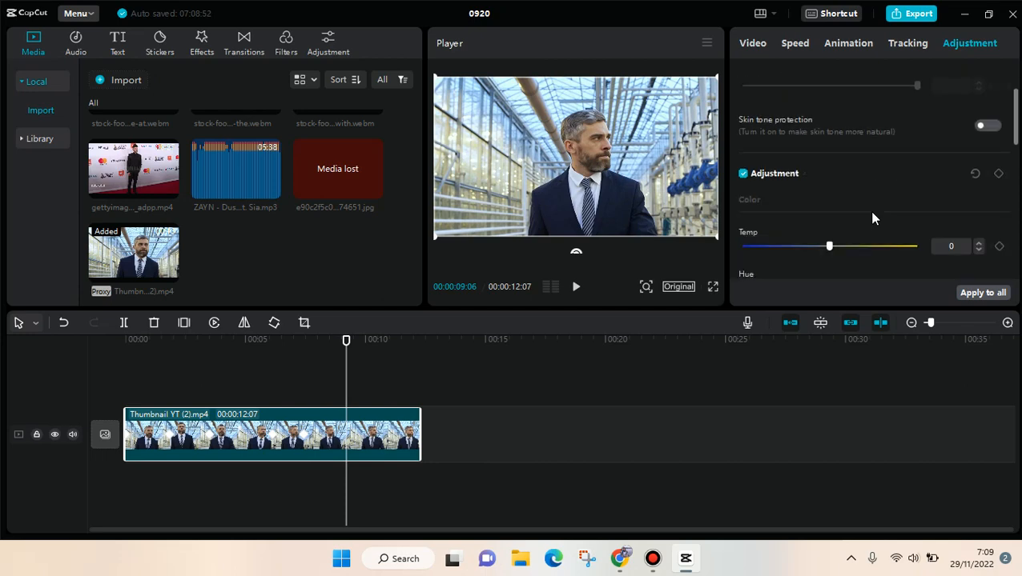
left_click(752, 43)
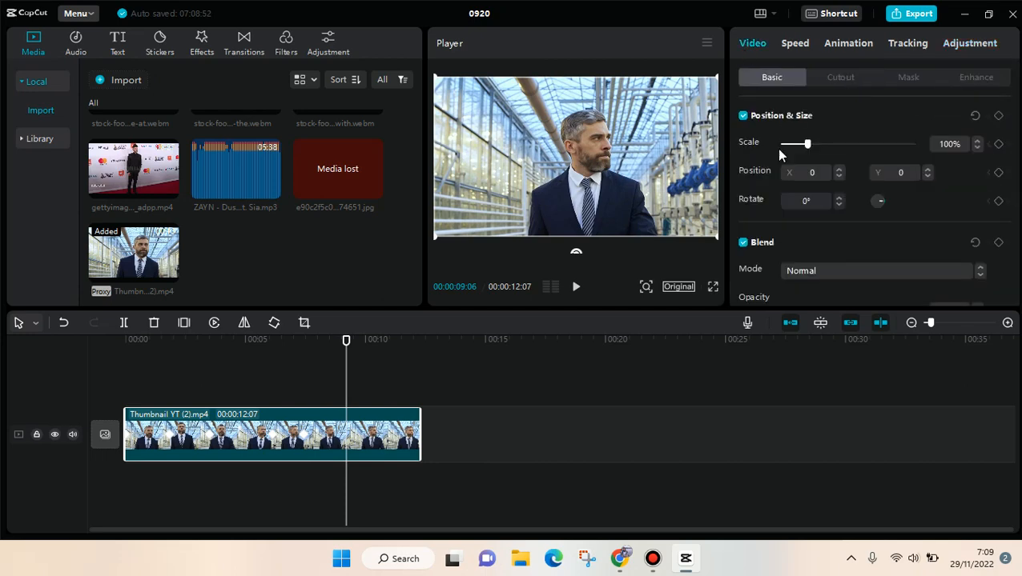
mouse_move(779, 223)
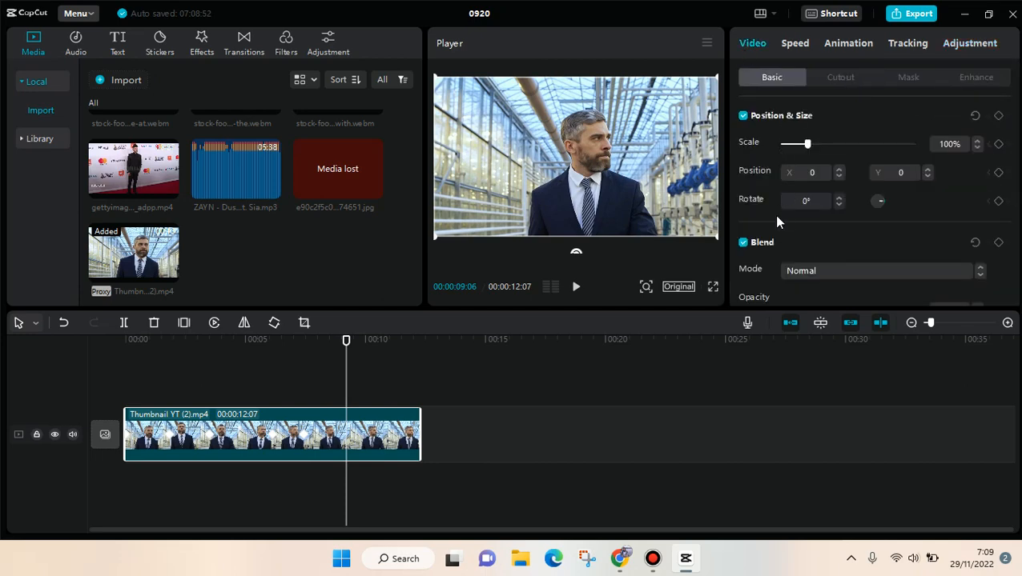